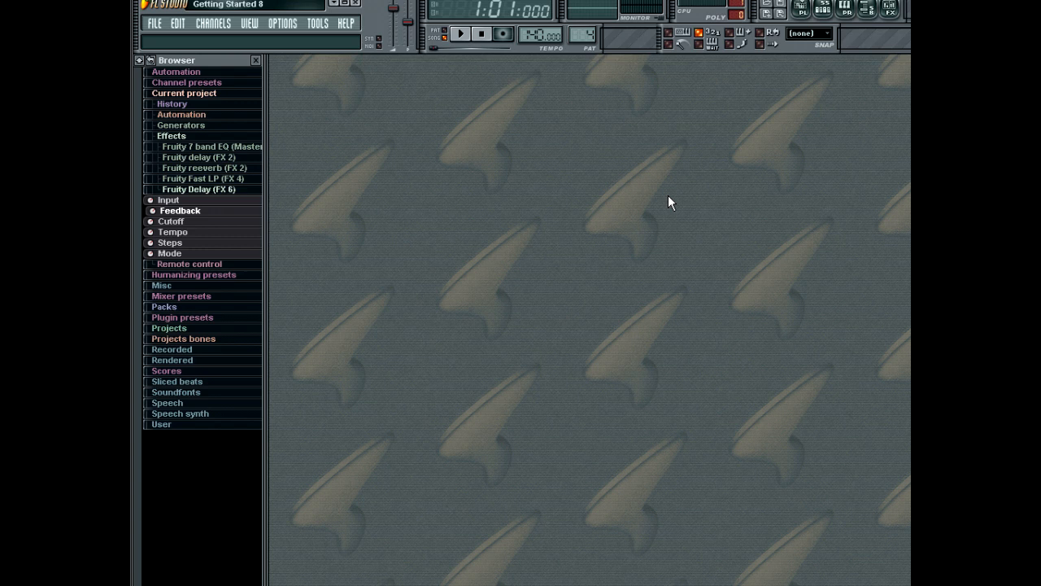
pyautogui.moveTo(338, 67)
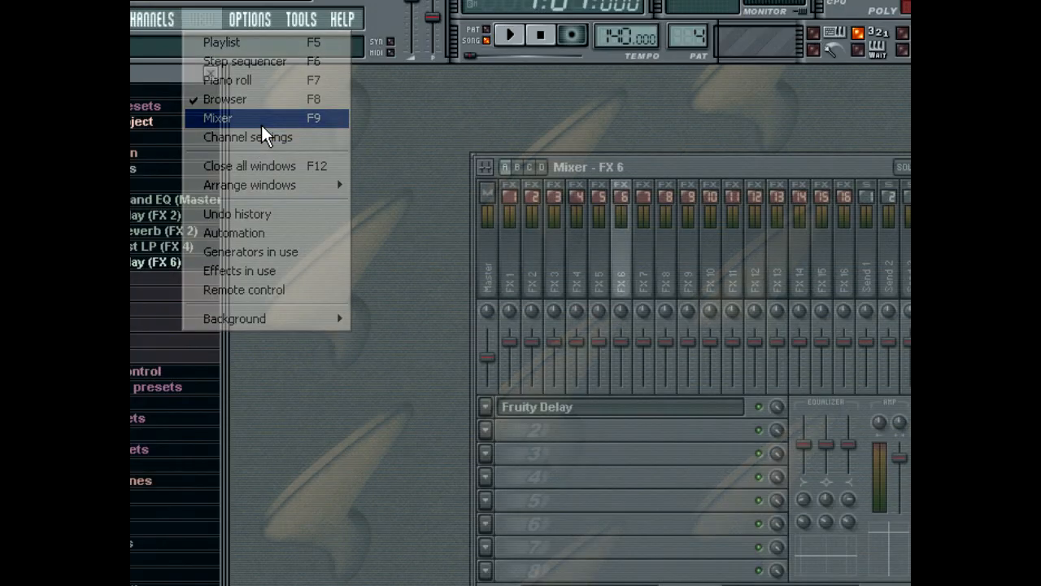
# Step: Show the mixer window with track FX 6 and its Fruity Delay in slot 1
pyautogui.click(218, 117)
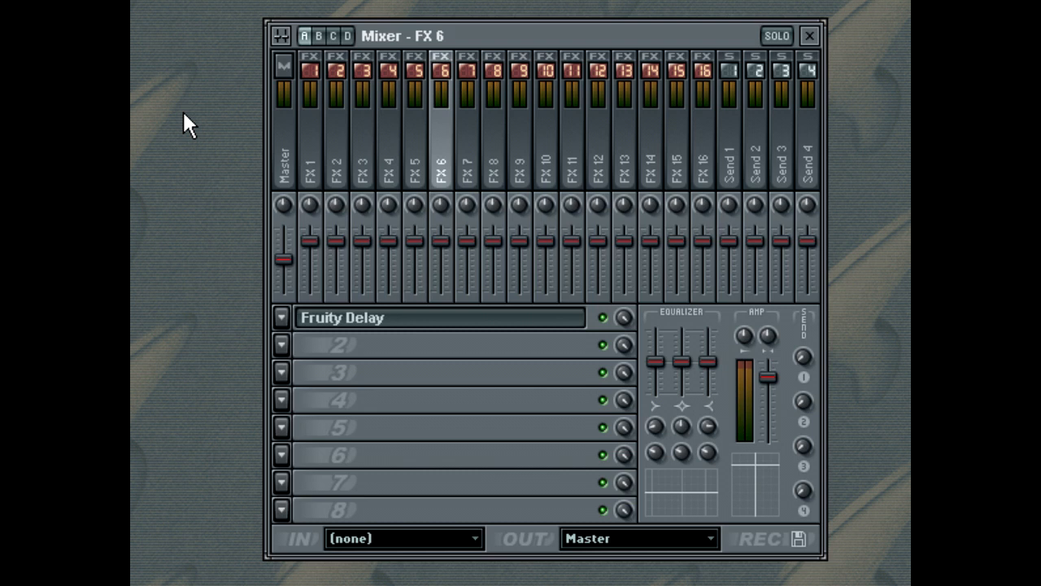
pyautogui.moveTo(622, 163)
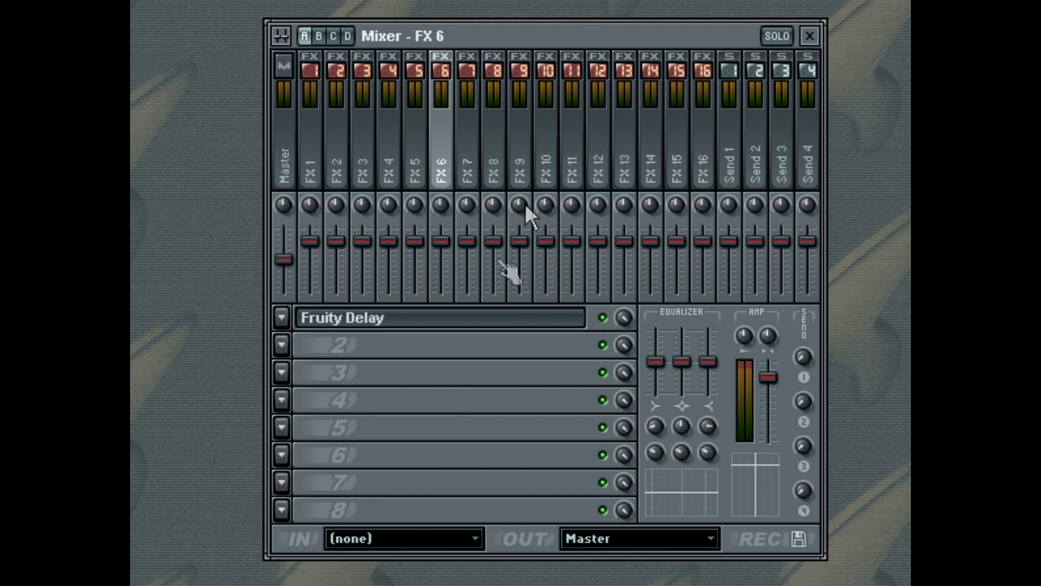
pyautogui.moveTo(431, 452)
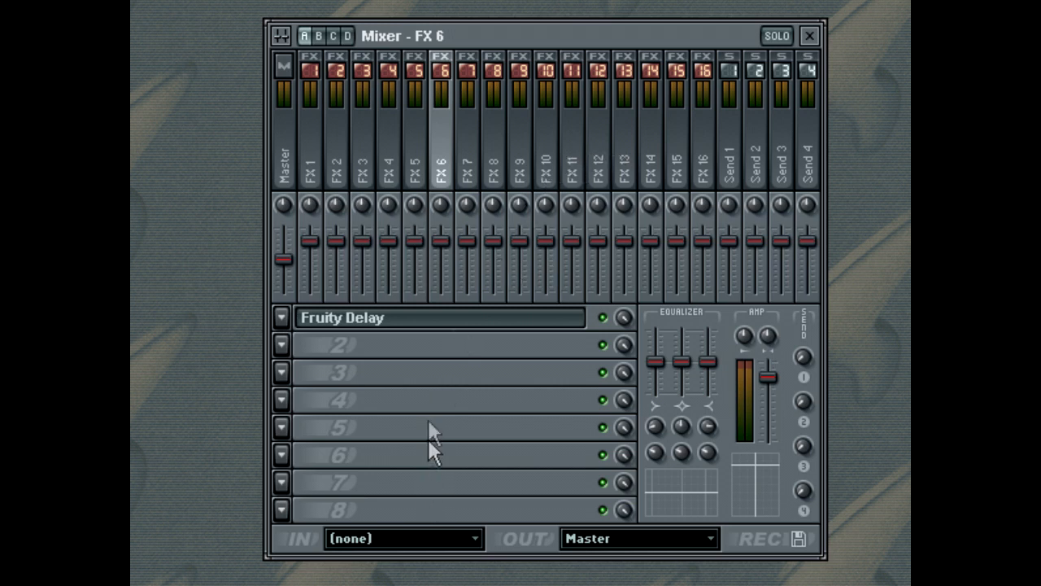
pyautogui.moveTo(415, 404)
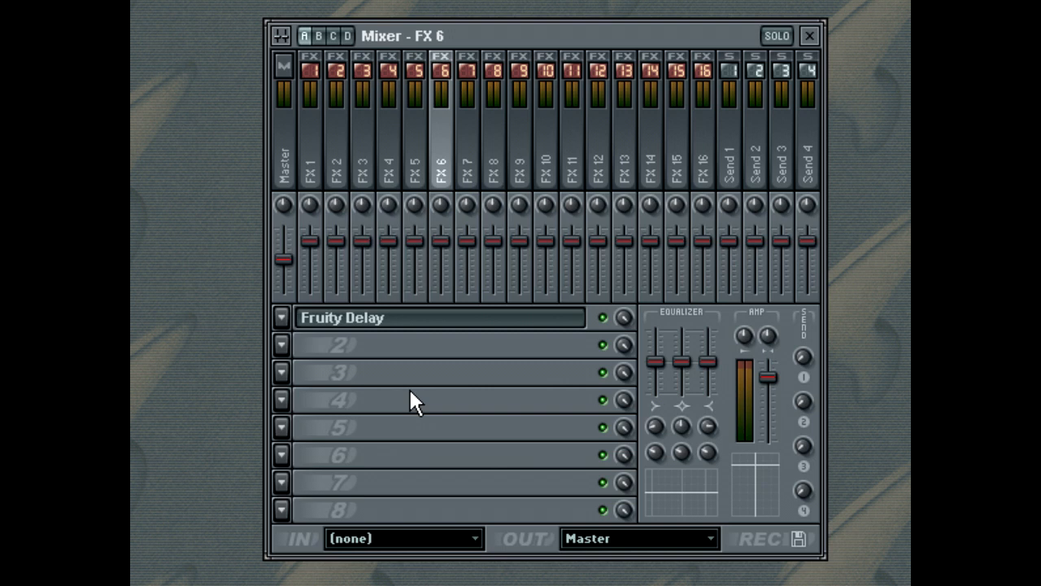
pyautogui.moveTo(388, 378)
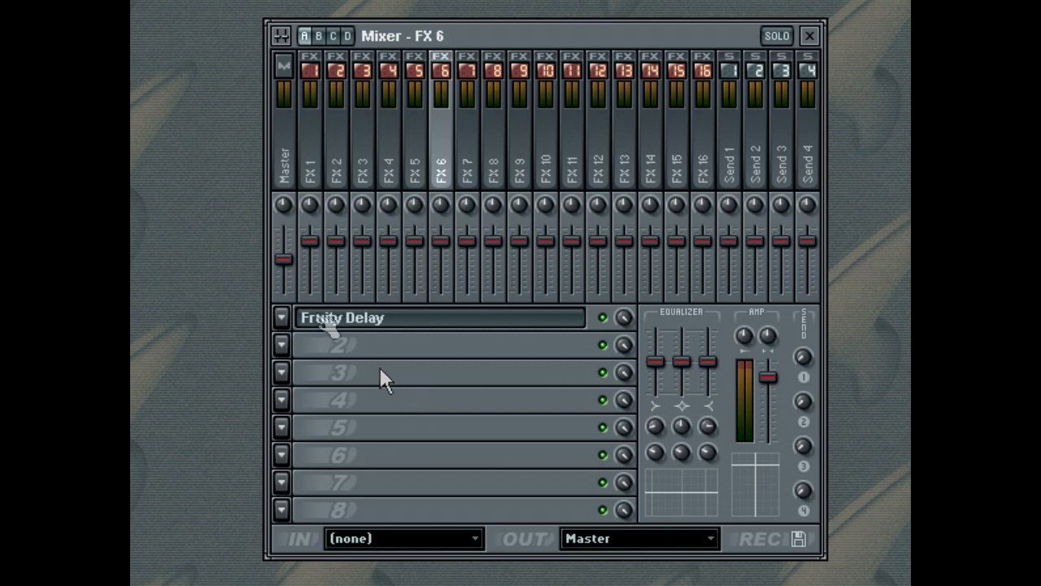
# Step: Switch the mixer from the Master track to the Send 2 track
pyautogui.click(283, 163)
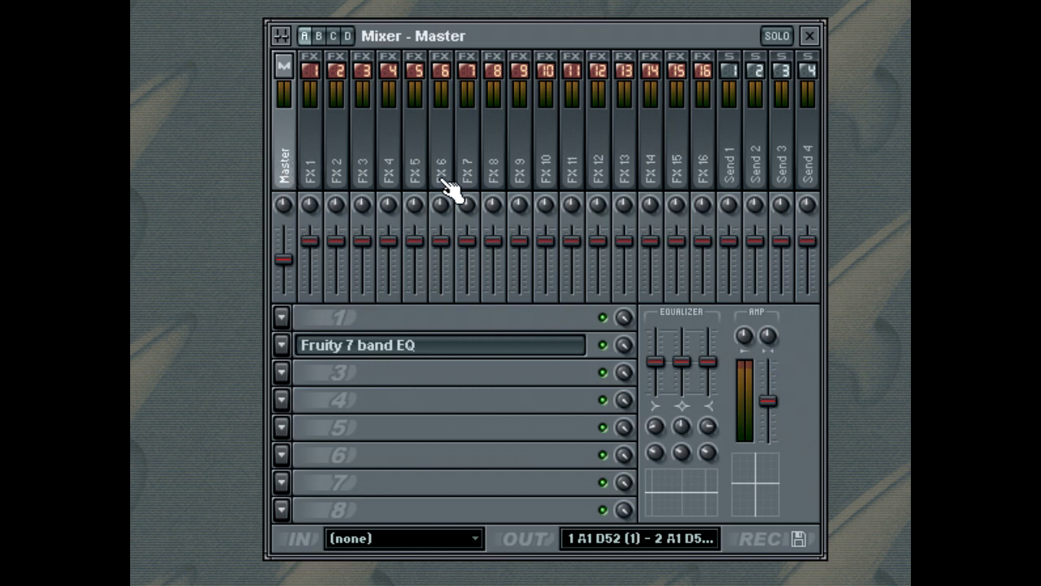
pyautogui.click(755, 163)
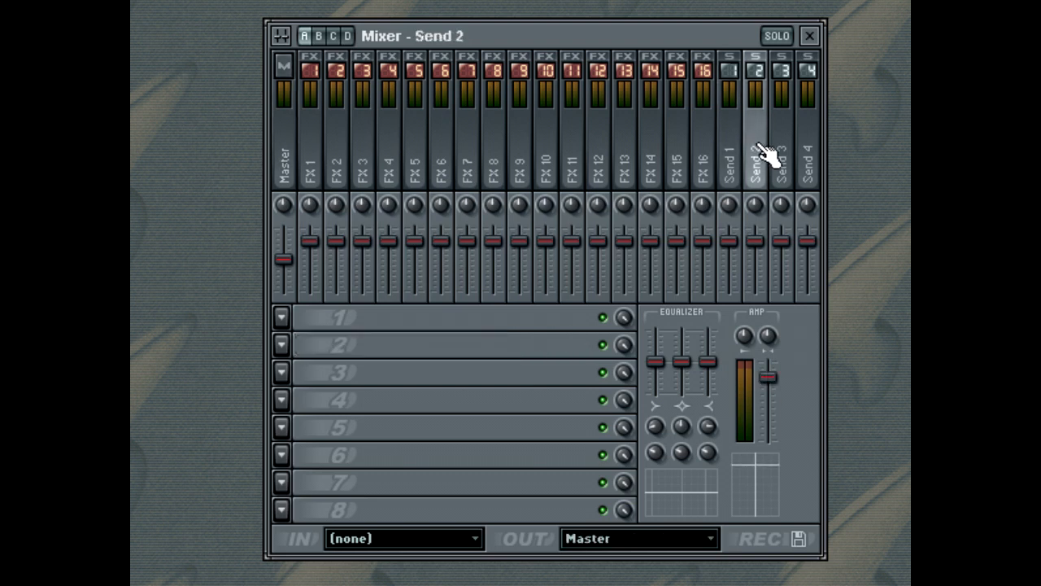
pyautogui.moveTo(703, 147)
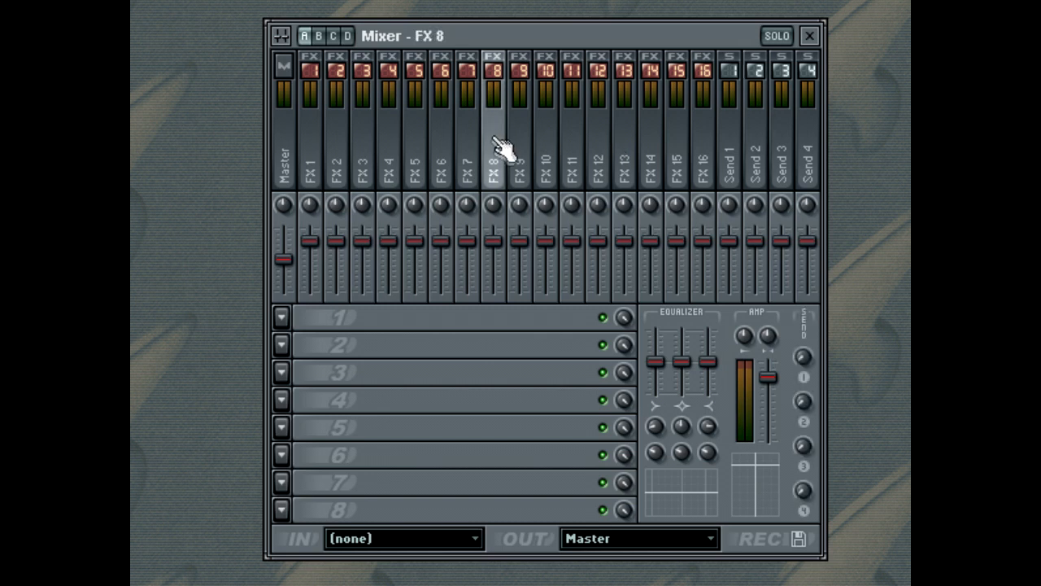
pyautogui.moveTo(293, 325)
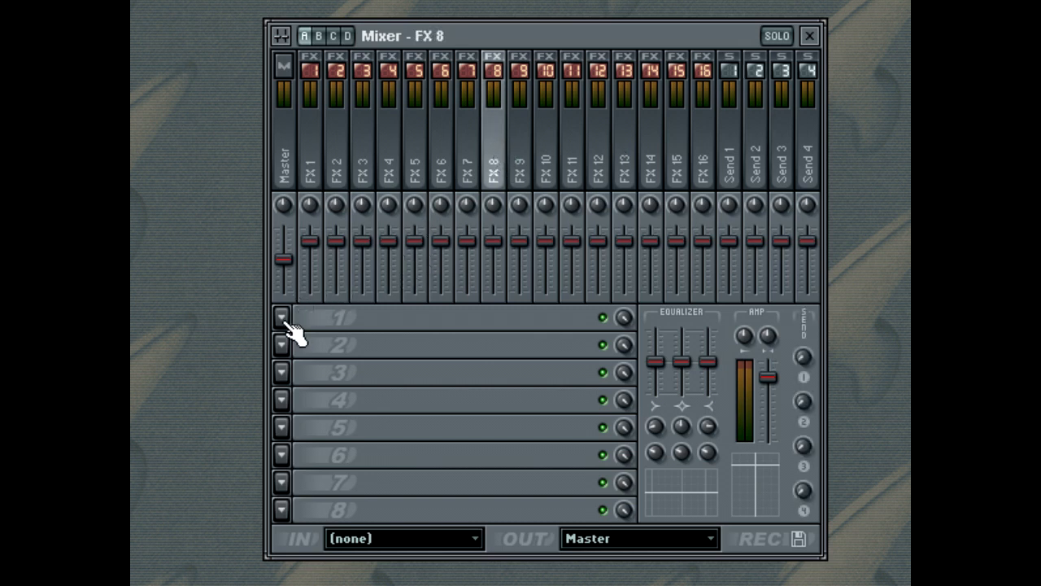
# Step: Load Fruity Delay into effect slot 1 of mixer track FX 8
pyautogui.click(280, 318)
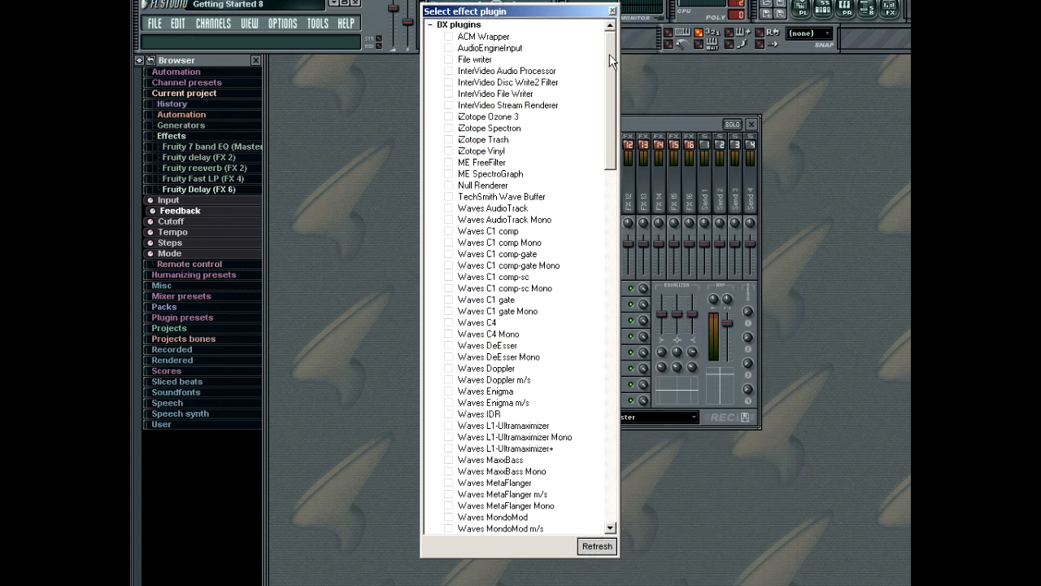
pyautogui.scroll(-3)
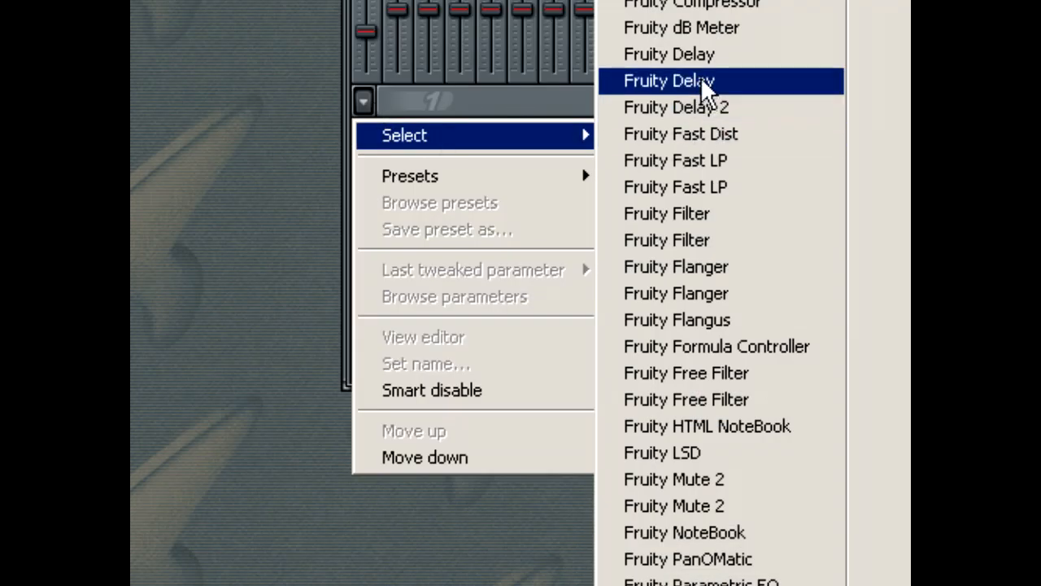
pyautogui.click(669, 80)
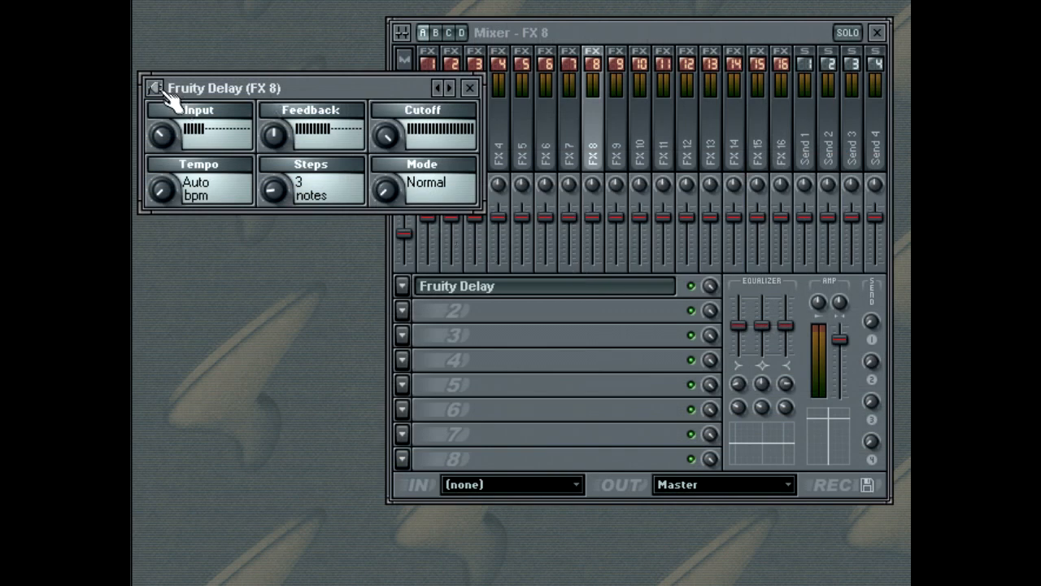
# Step: Lower the Fruity Delay feedback and set its steps from 3 notes to 1
pyautogui.click(156, 88)
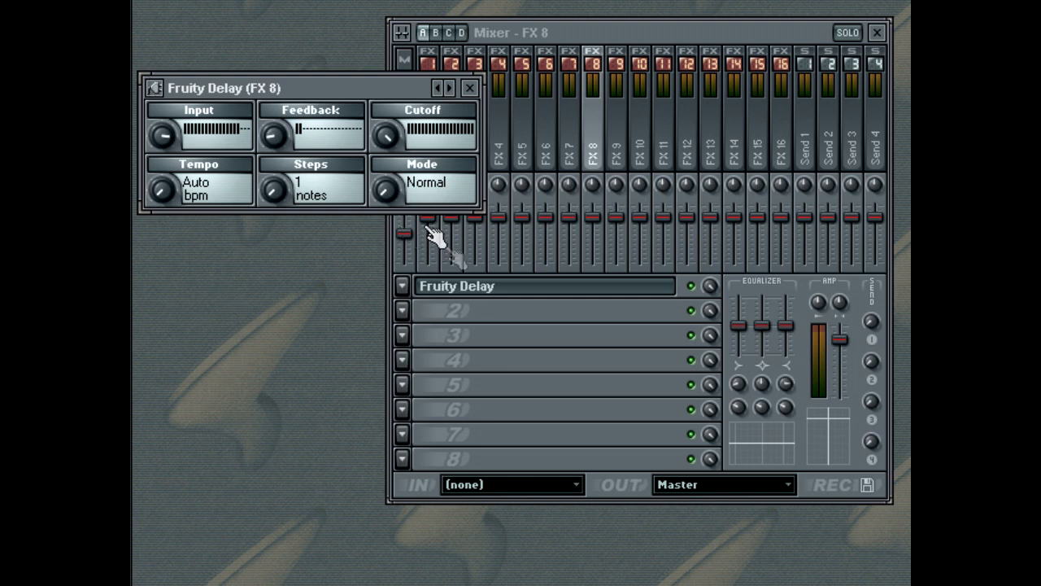
pyautogui.moveTo(393, 231)
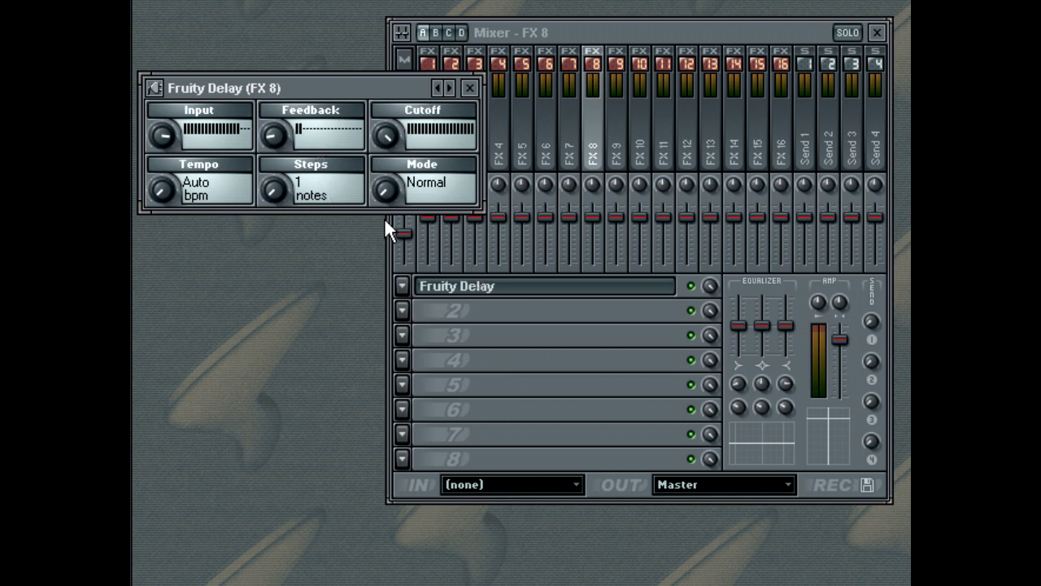
pyautogui.moveTo(393, 166)
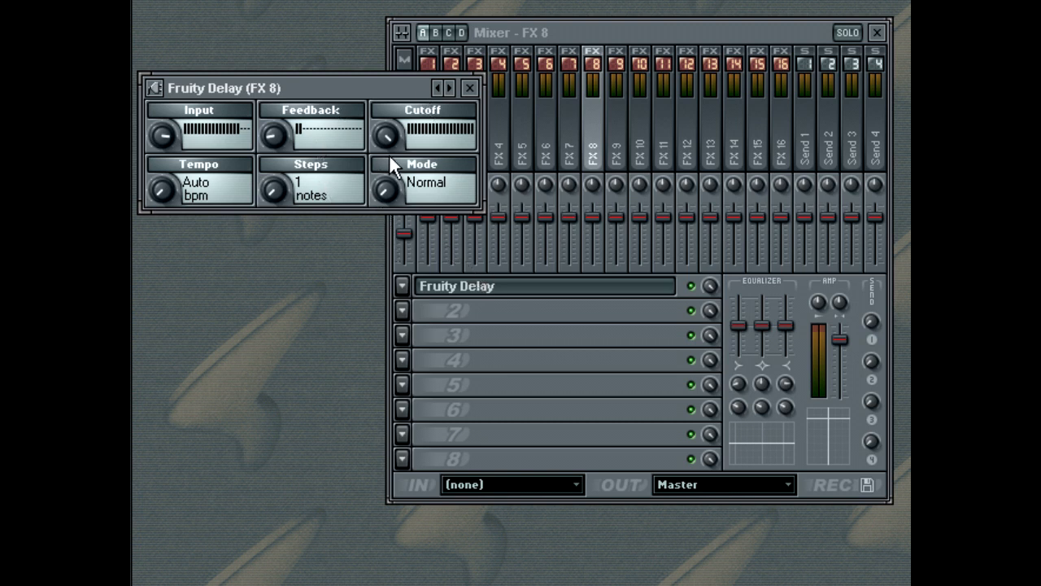
pyautogui.moveTo(524, 305)
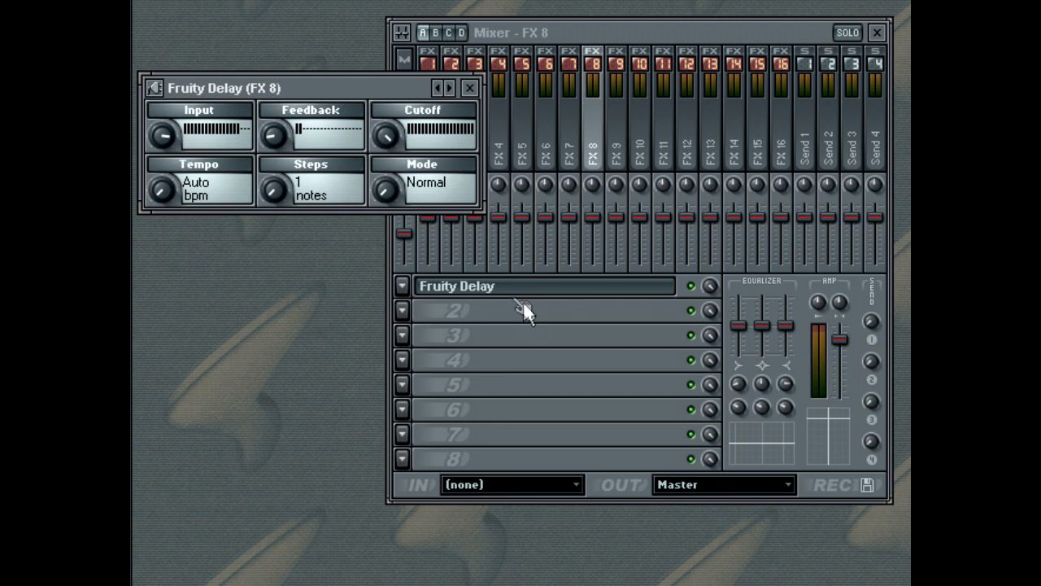
pyautogui.moveTo(520, 308)
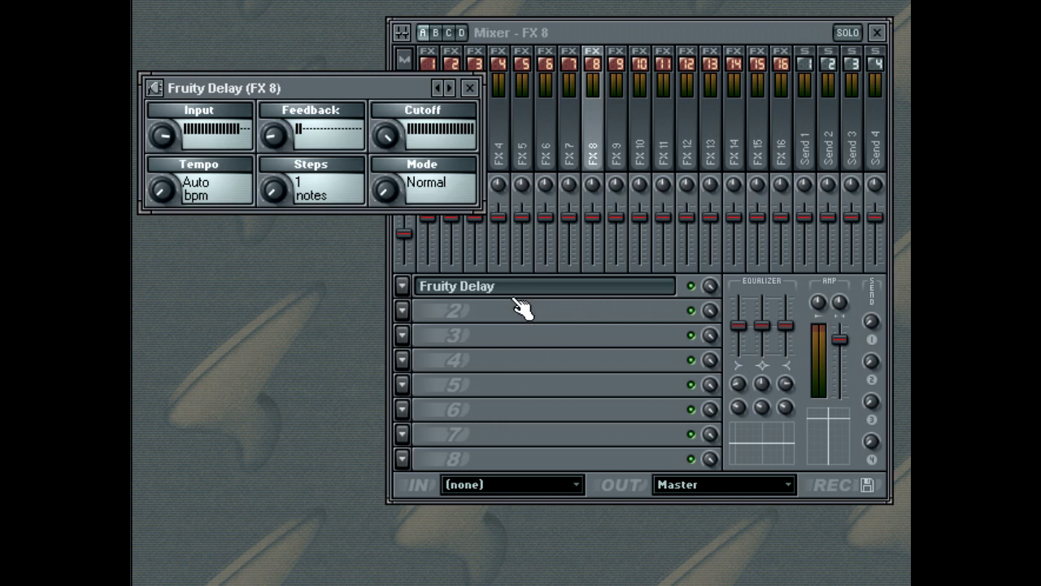
# Step: Hide the Fruity Delay editor, leaving FX 8 showing the effect in slot 1
pyautogui.click(470, 88)
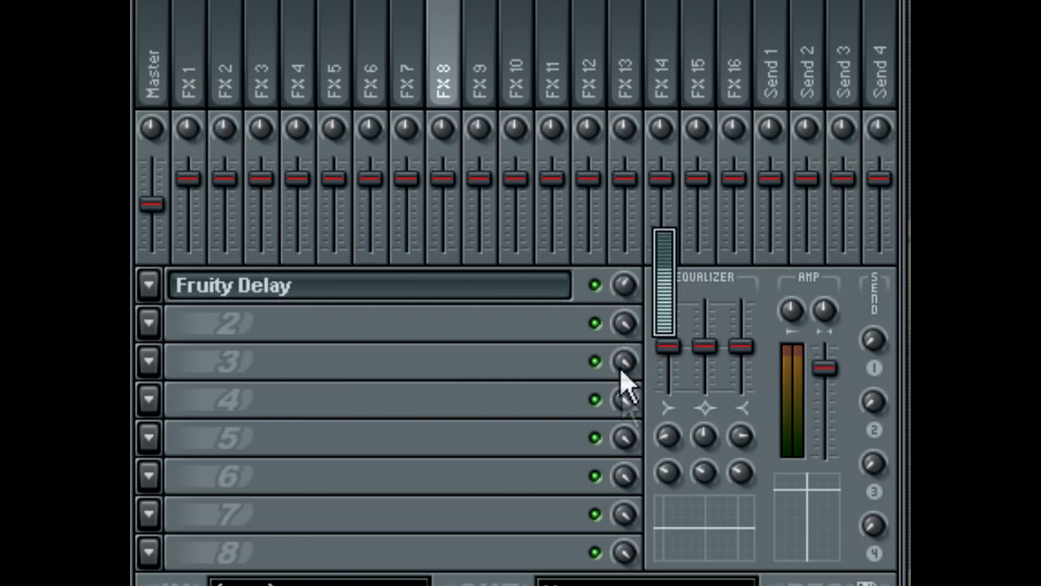
pyautogui.moveTo(626, 337)
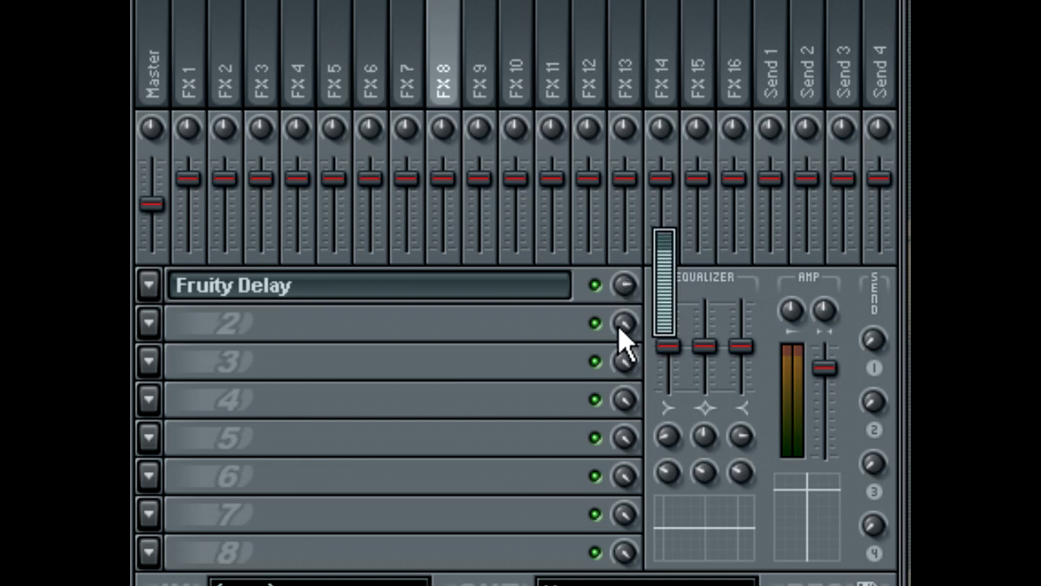
pyautogui.moveTo(637, 578)
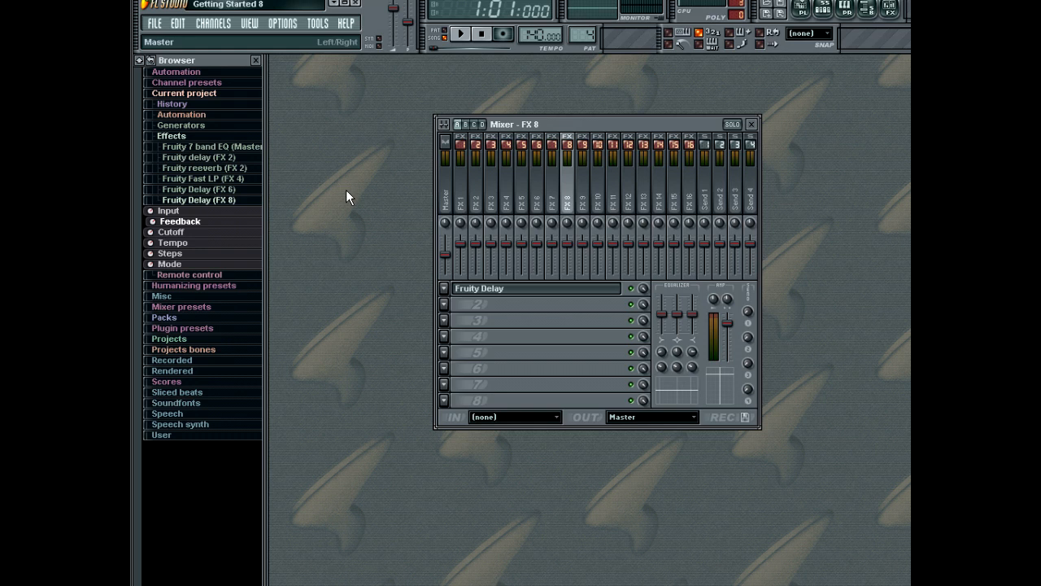
pyautogui.moveTo(355, 40)
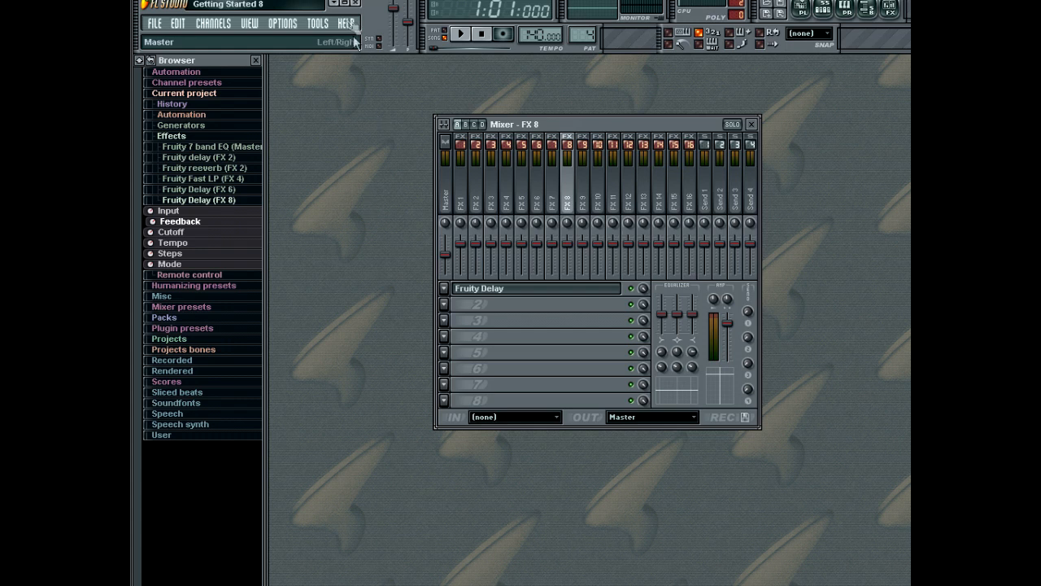
pyautogui.moveTo(355, 40)
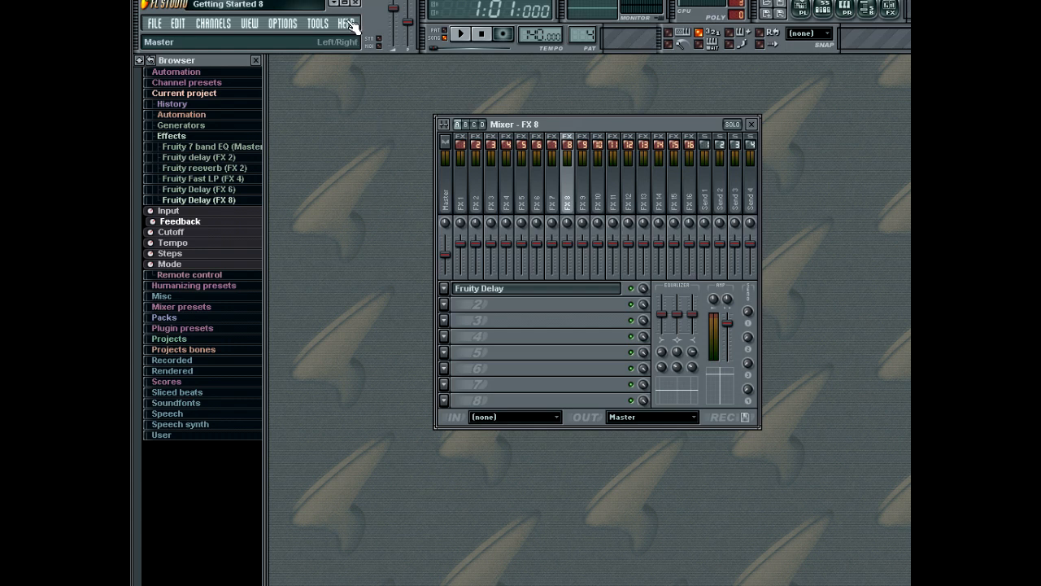